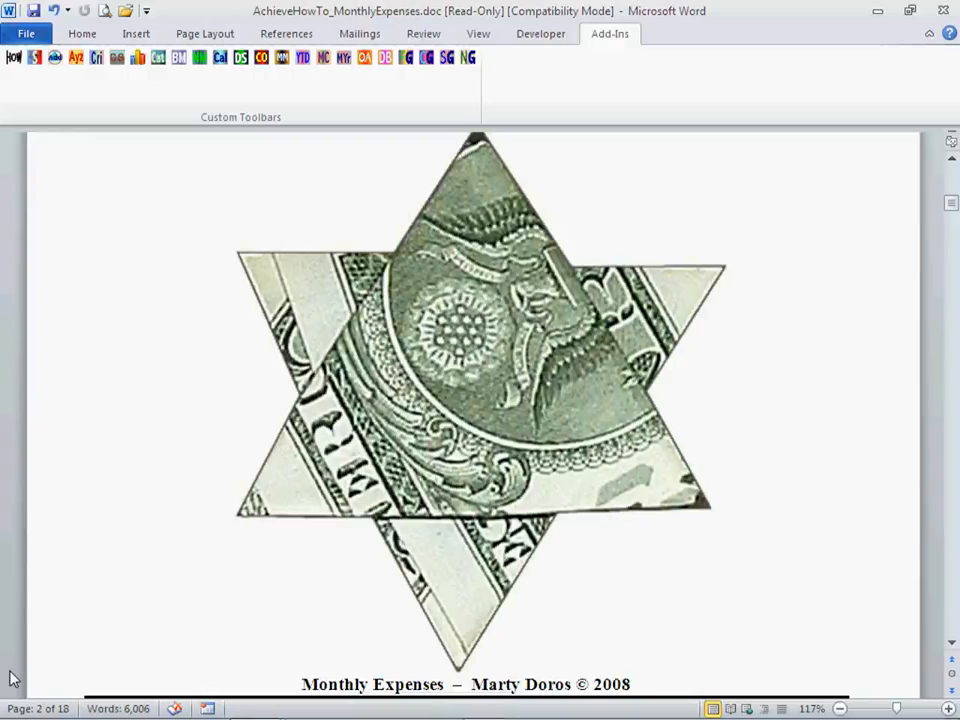
{"action": "mouse_move", "coordinate": [171, 664]}
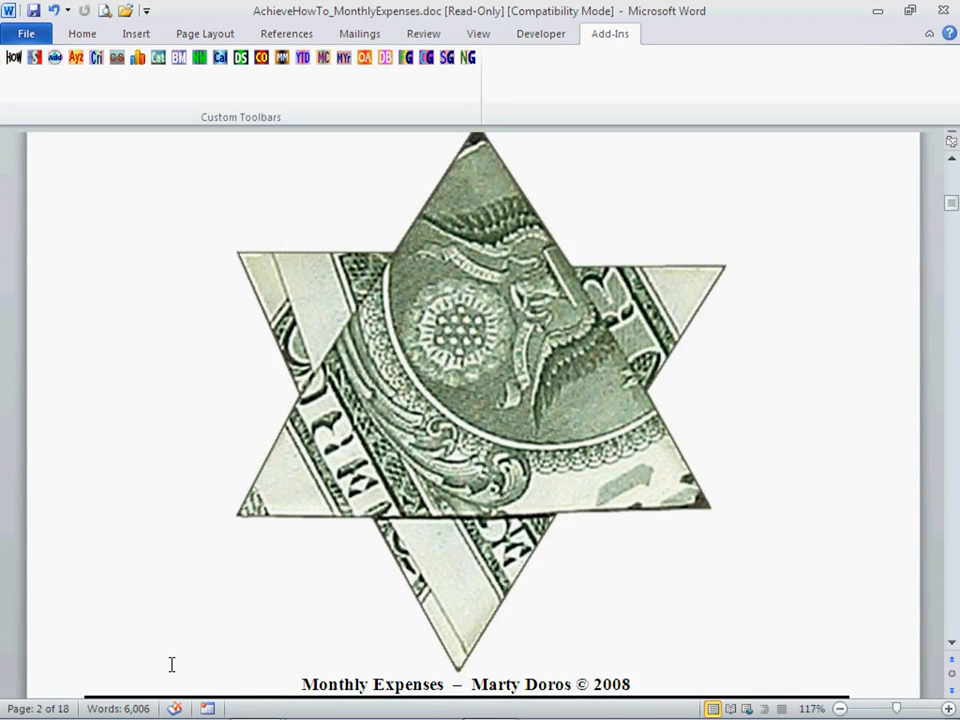
{"action": "mouse_move", "coordinate": [65, 630]}
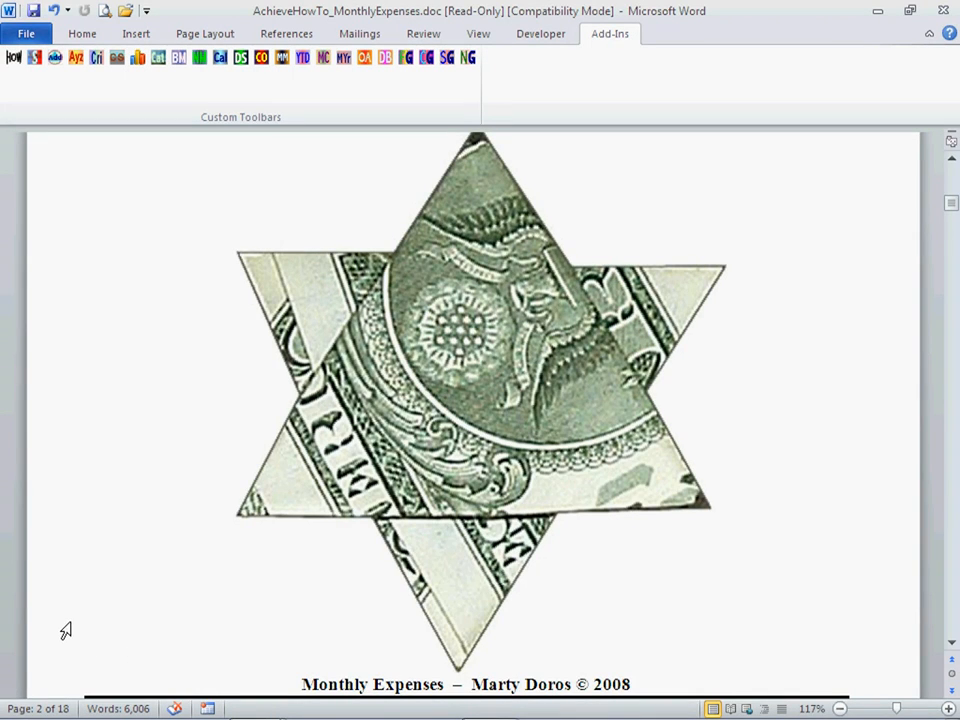
{"action": "mouse_move", "coordinate": [28, 622]}
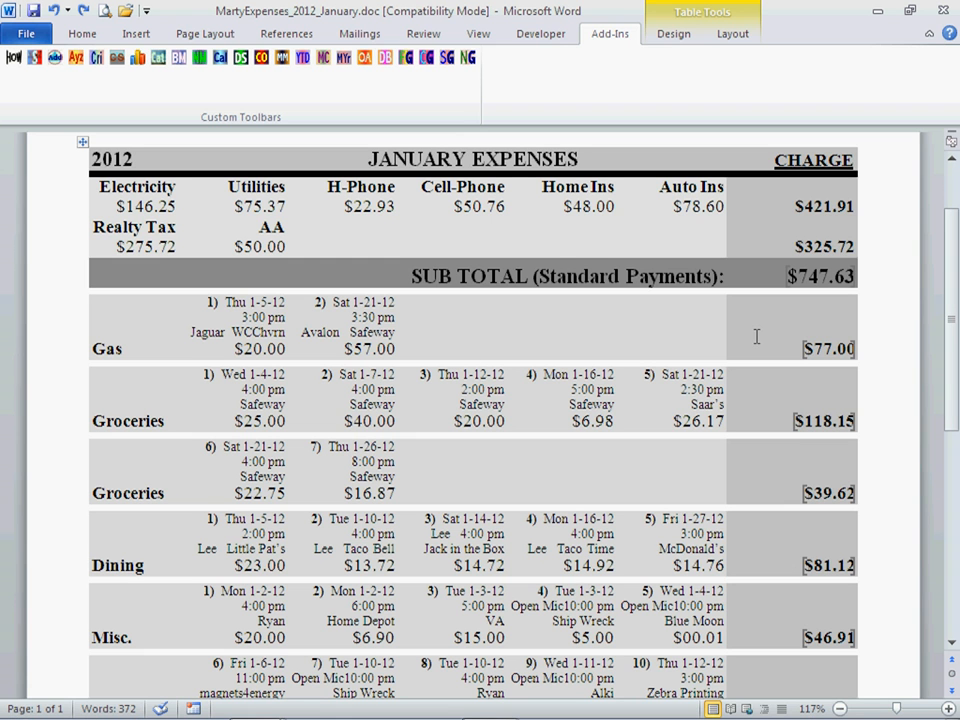
{"action": "mouse_move", "coordinate": [95, 227]}
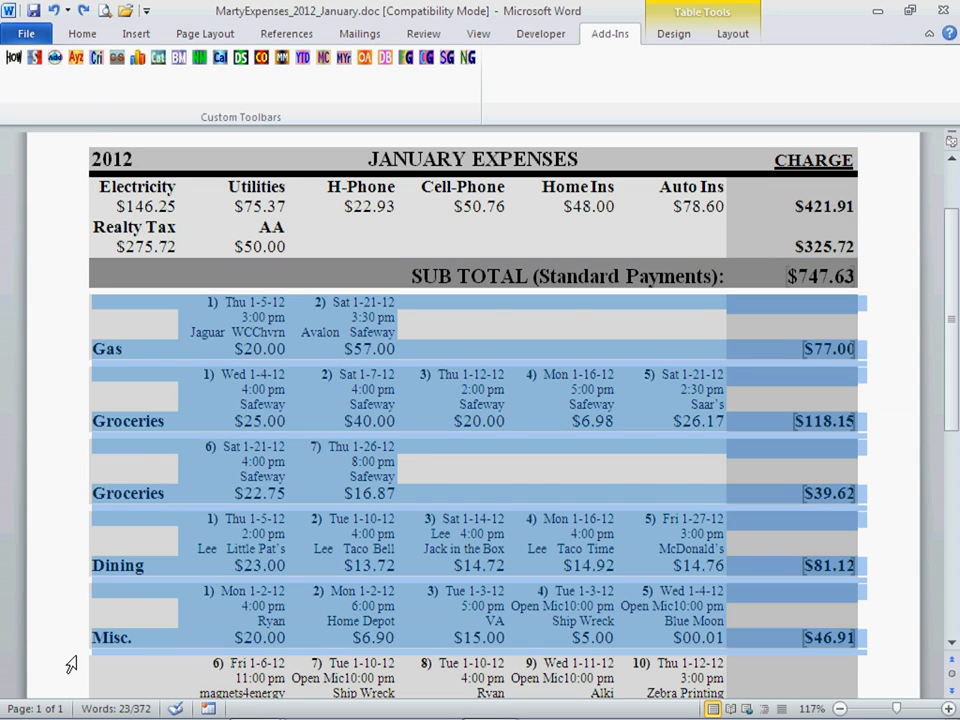
- Highlight the January total, the Gas-to-Misc category totals and the payment totals
{"action": "scroll", "scroll_direction": "down", "scroll_amount": 3}
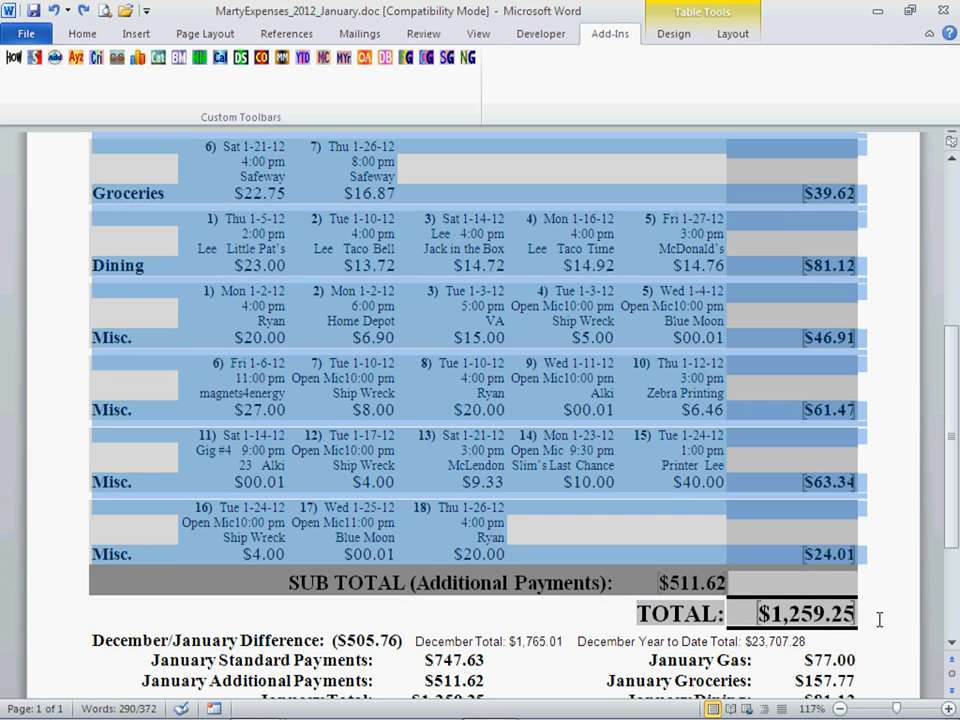
{"action": "scroll", "scroll_direction": "down", "scroll_amount": 3}
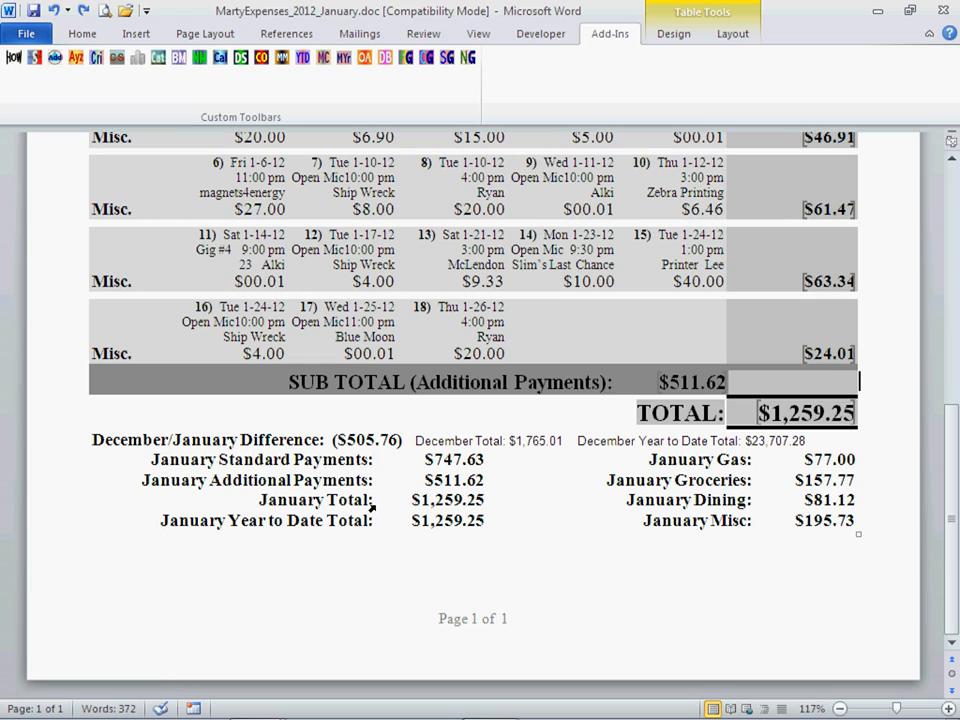
{"action": "double_click", "coordinate": [447, 500]}
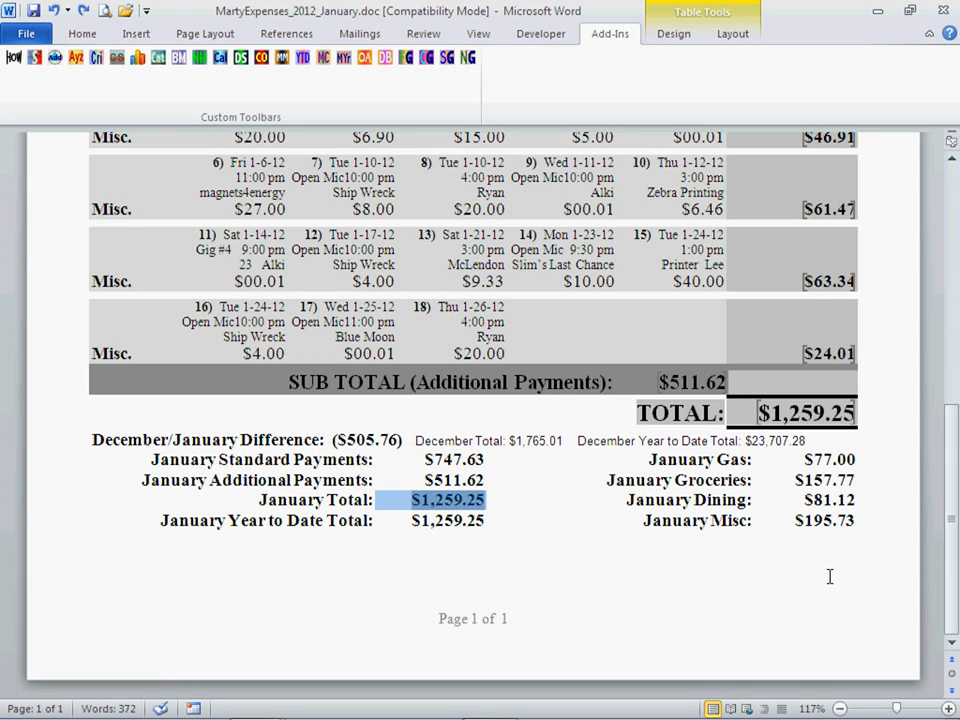
{"action": "mouse_move", "coordinate": [855, 623]}
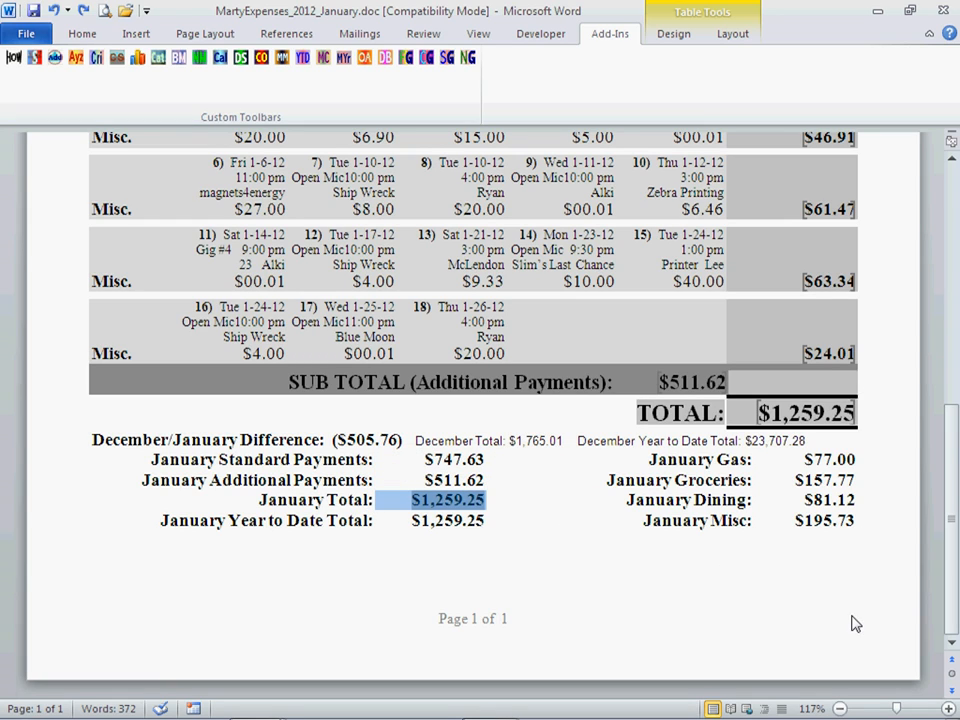
{"action": "mouse_move", "coordinate": [837, 588]}
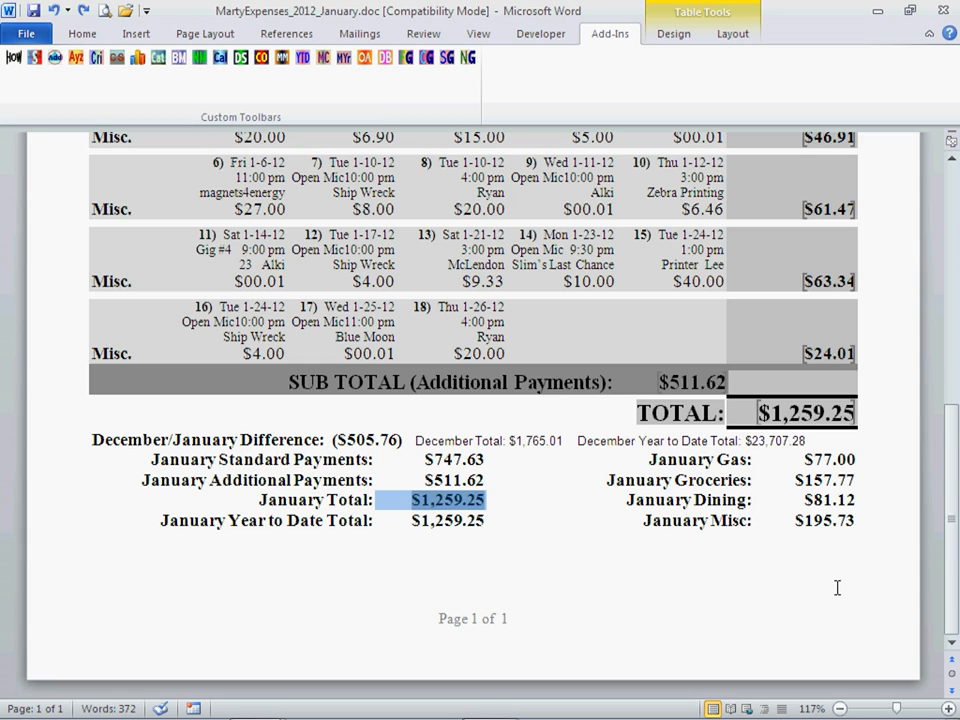
{"action": "mouse_move", "coordinate": [825, 564]}
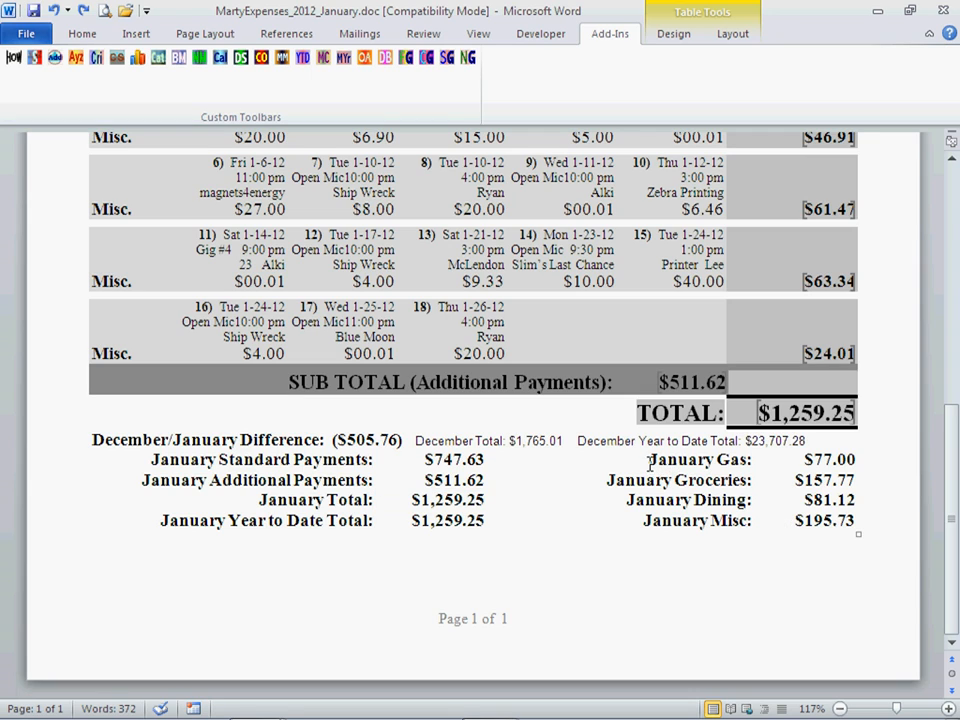
{"action": "left_click_drag", "start_coordinate": [650, 459], "coordinate": [855, 520]}
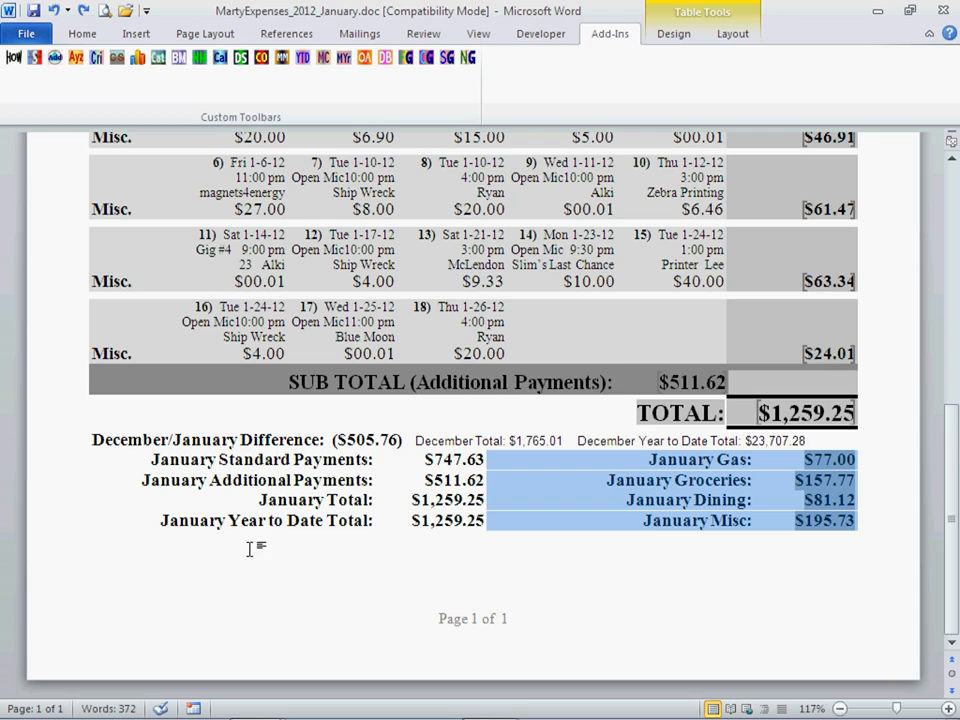
{"action": "double_click", "coordinate": [220, 459]}
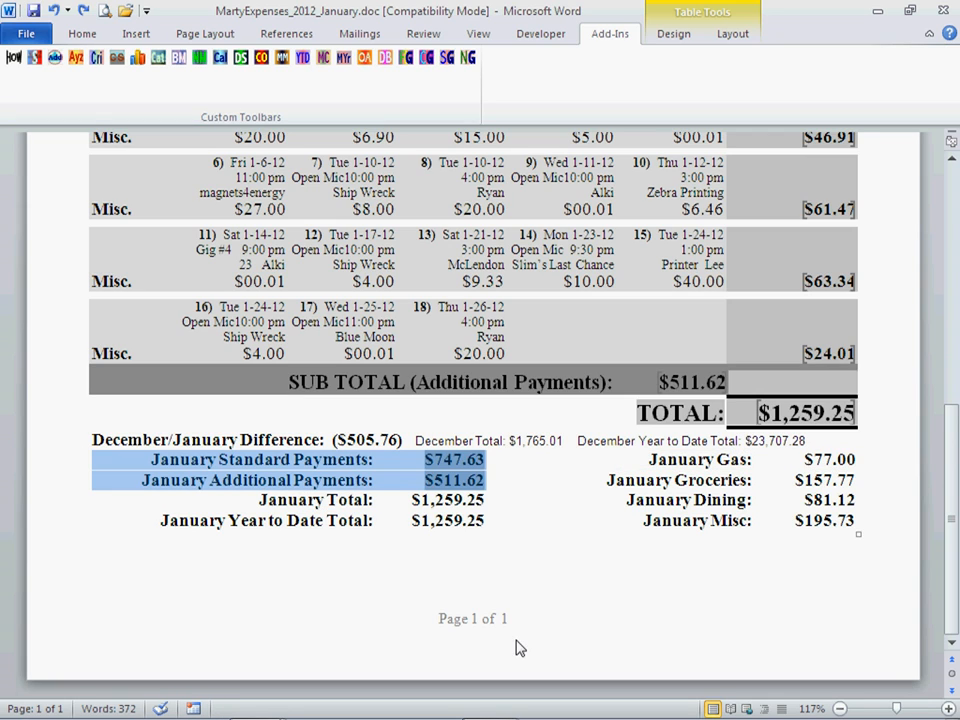
{"action": "mouse_move", "coordinate": [600, 493]}
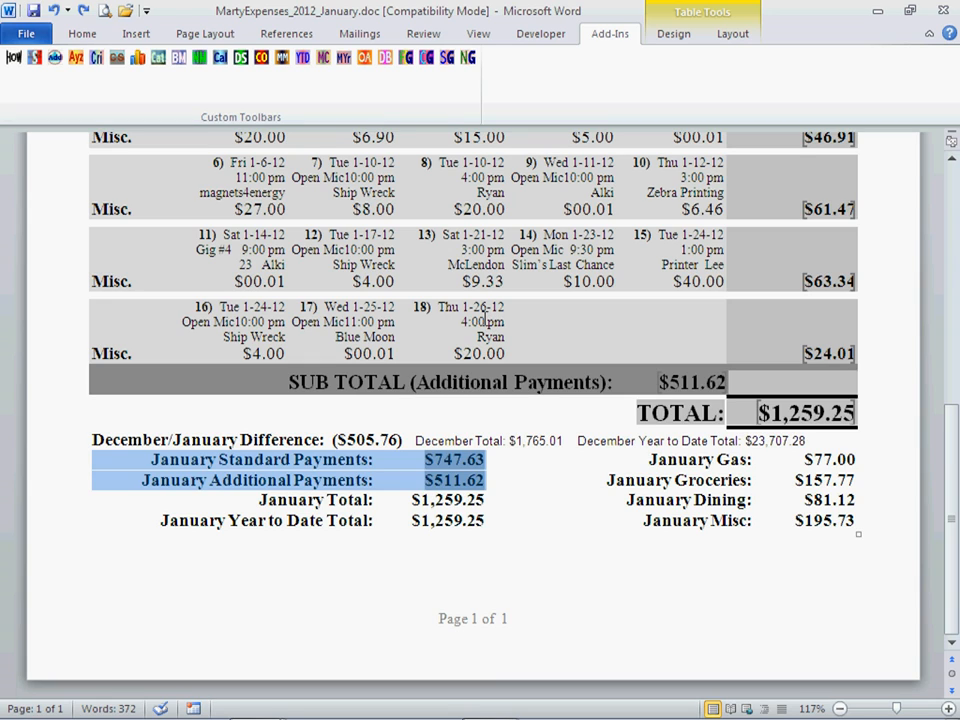
- Insert placeholder entry 19 with a $00.00 amount into the last Misc. row
{"action": "left_click", "coordinate": [776, 384]}
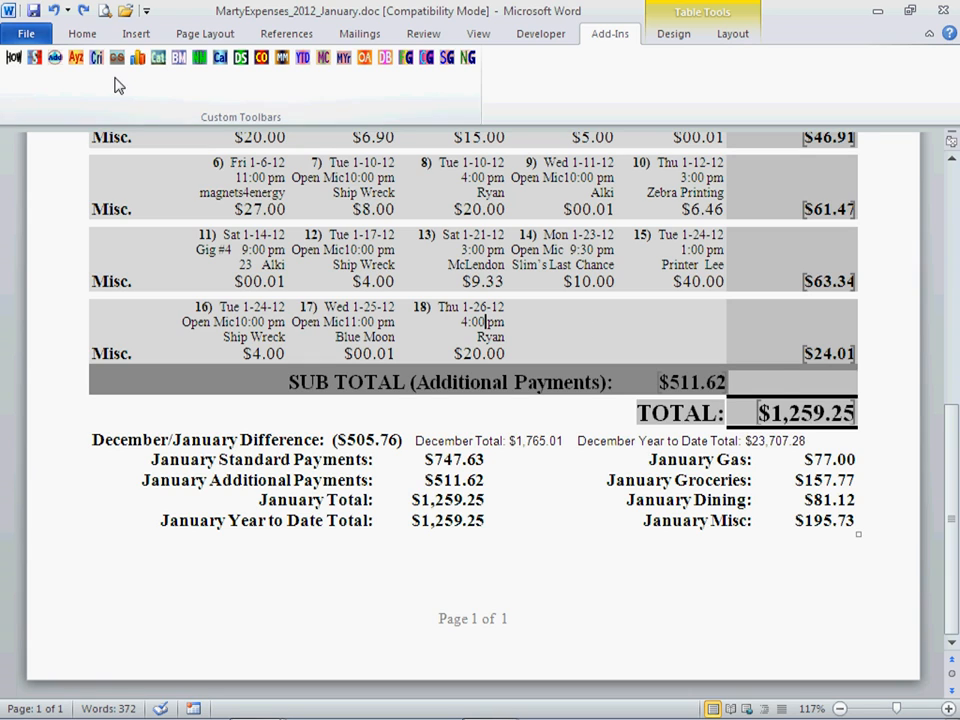
{"action": "mouse_move", "coordinate": [55, 57]}
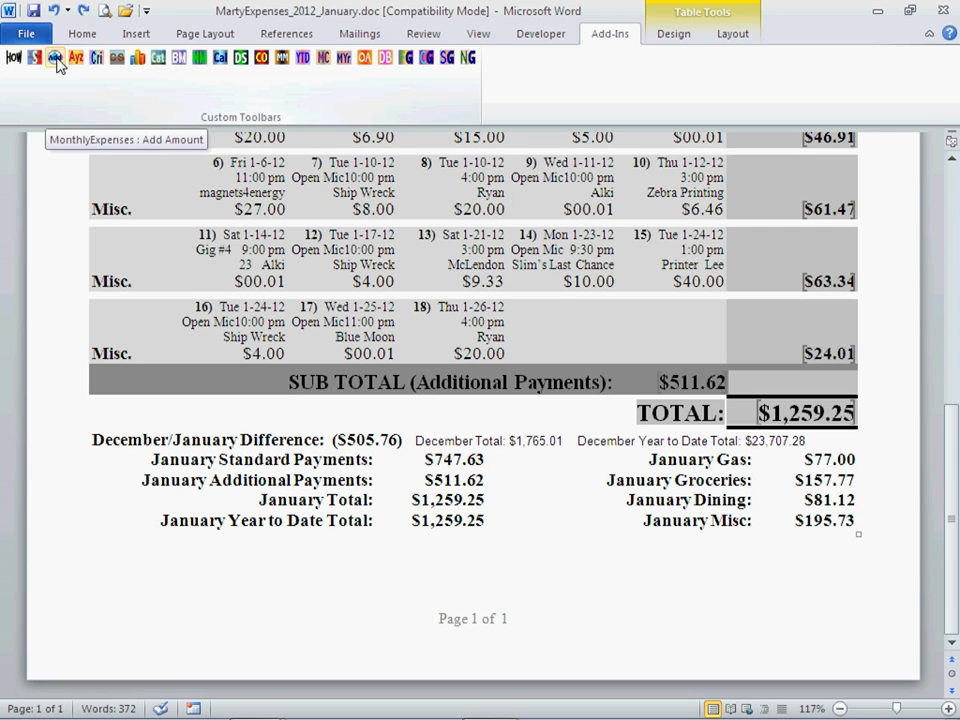
{"action": "scroll", "scroll_direction": "up", "scroll_amount": 3}
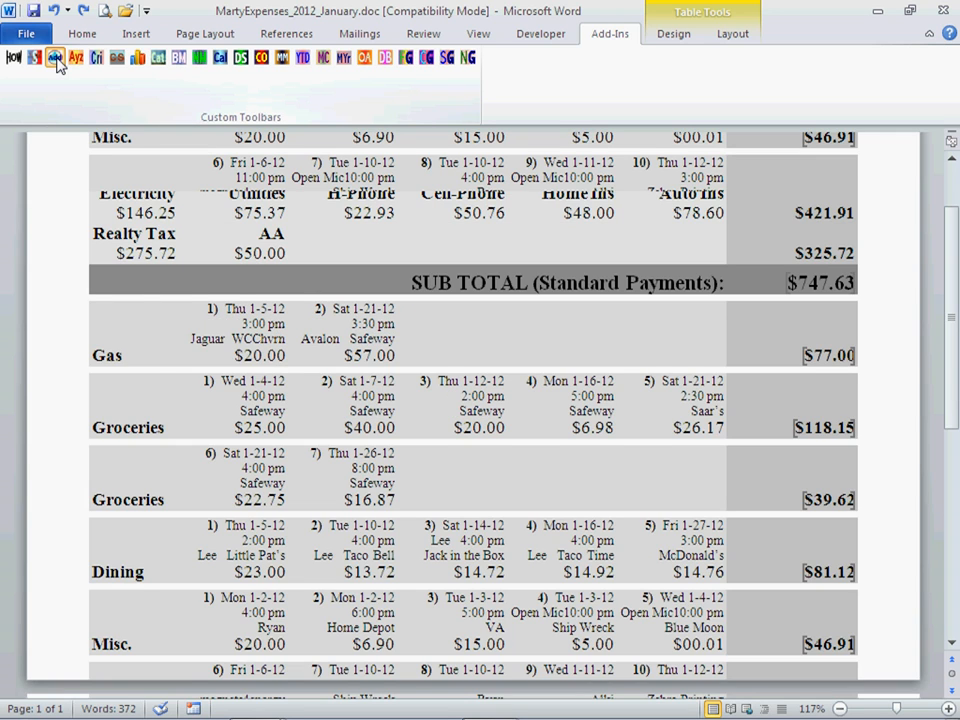
{"action": "scroll", "scroll_direction": "down", "scroll_amount": 3}
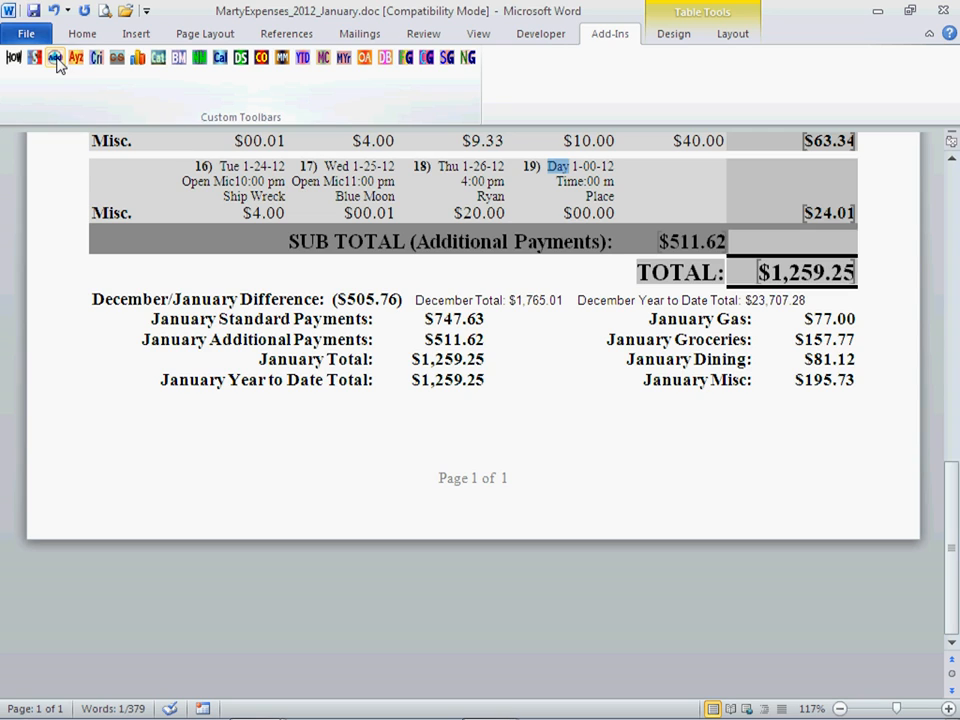
- Replace entry 19's Day, Time, Place and amount placeholders with Sun 1-29-12, 4:00 pm, Pet Store, 9.00
{"action": "left_click", "coordinate": [560, 166]}
{"action": "type", "text": "Su"}
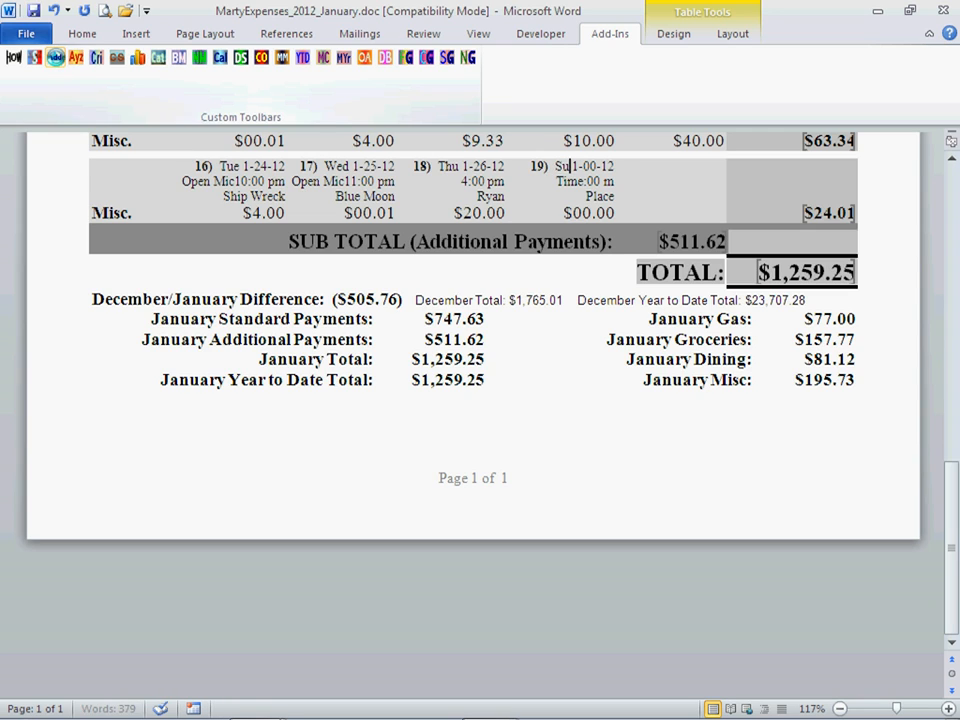
{"action": "mouse_move", "coordinate": [143, 82]}
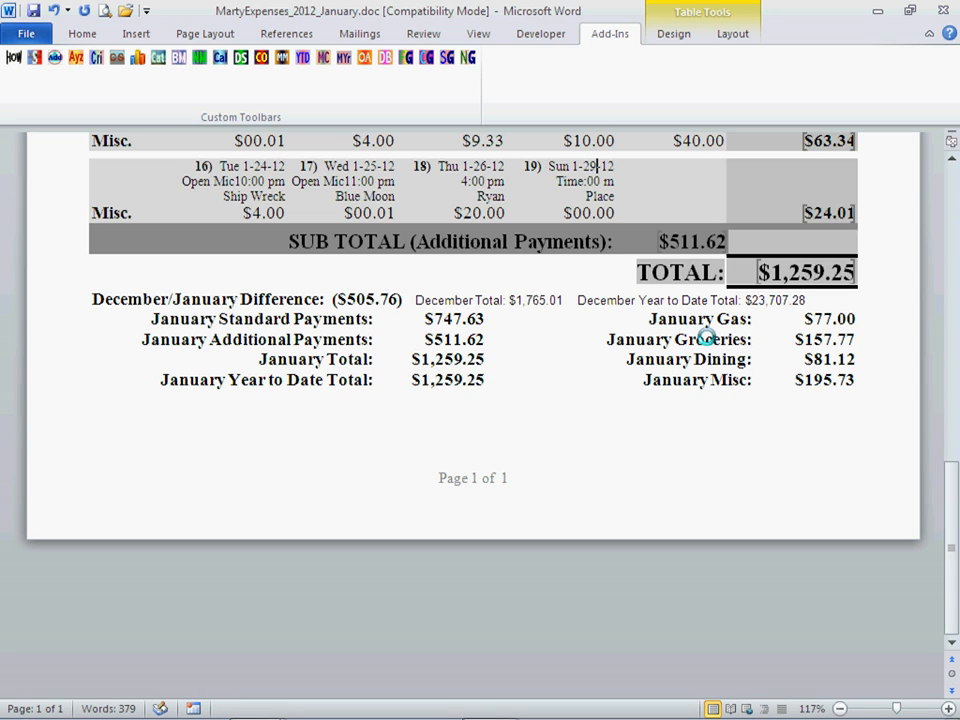
{"action": "double_click", "coordinate": [569, 182]}
{"action": "type", "text": "4"}
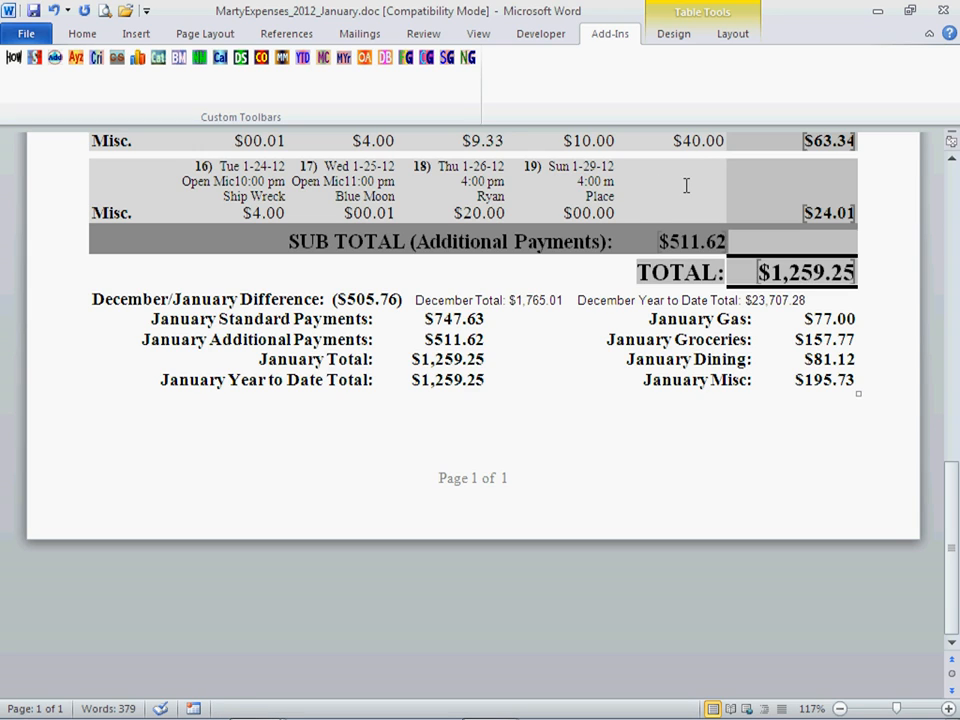
{"action": "mouse_move", "coordinate": [607, 182]}
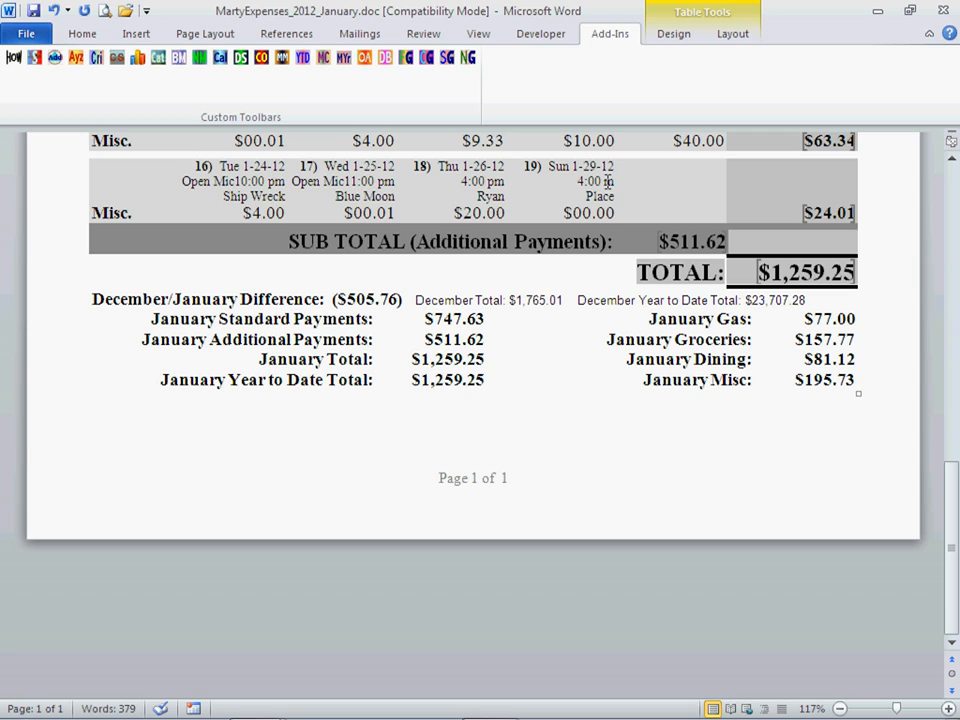
{"action": "mouse_move", "coordinate": [680, 175]}
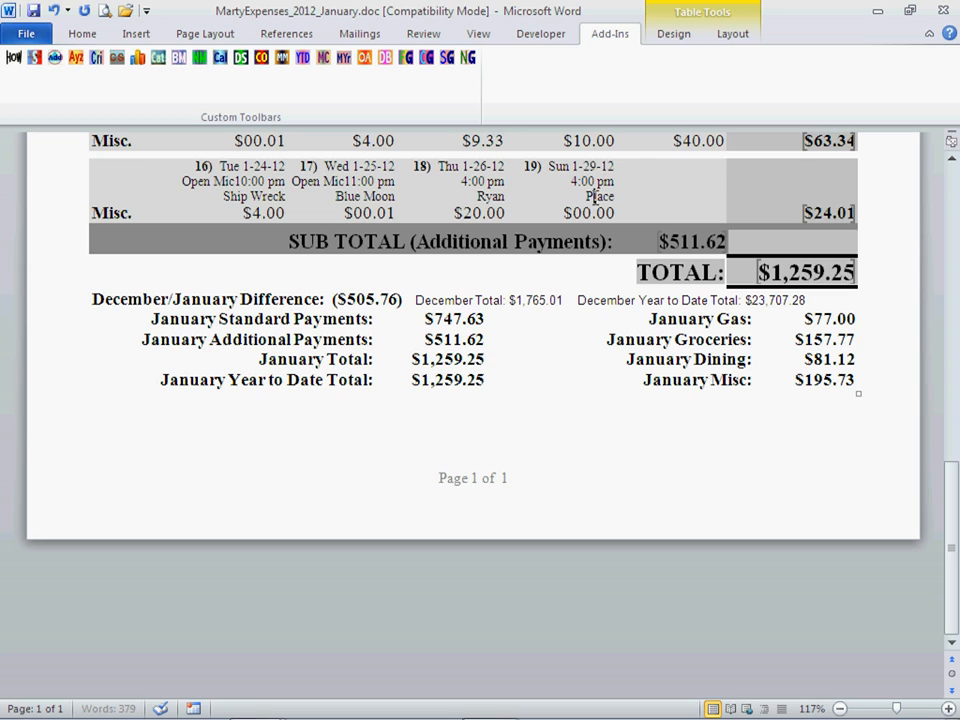
{"action": "double_click", "coordinate": [599, 196]}
{"action": "type", "text": "Pet"}
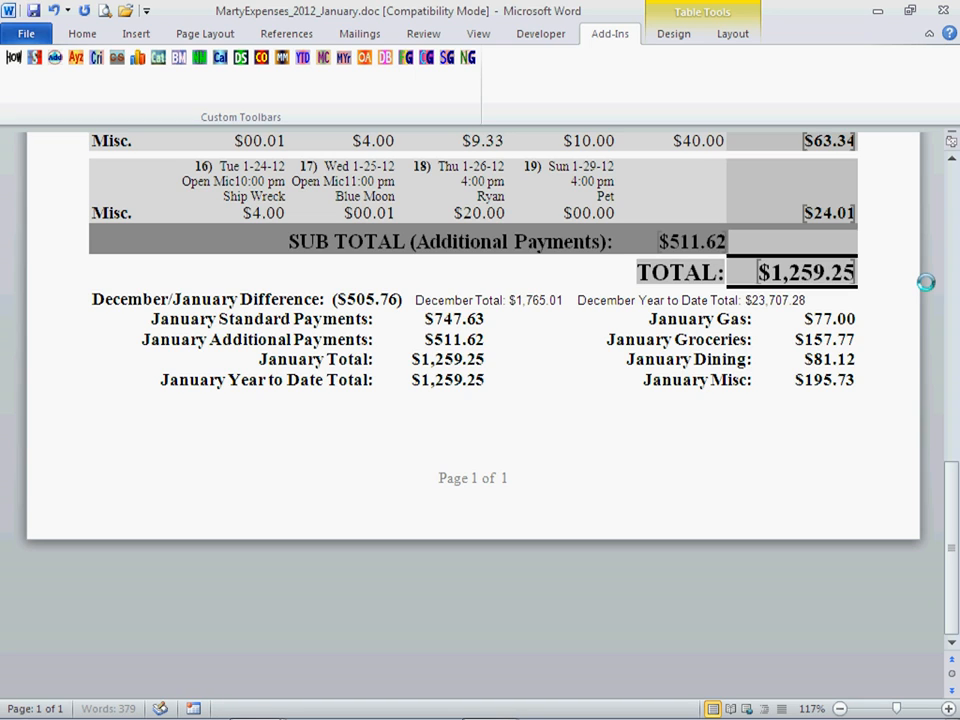
{"action": "type", "text": "S"}
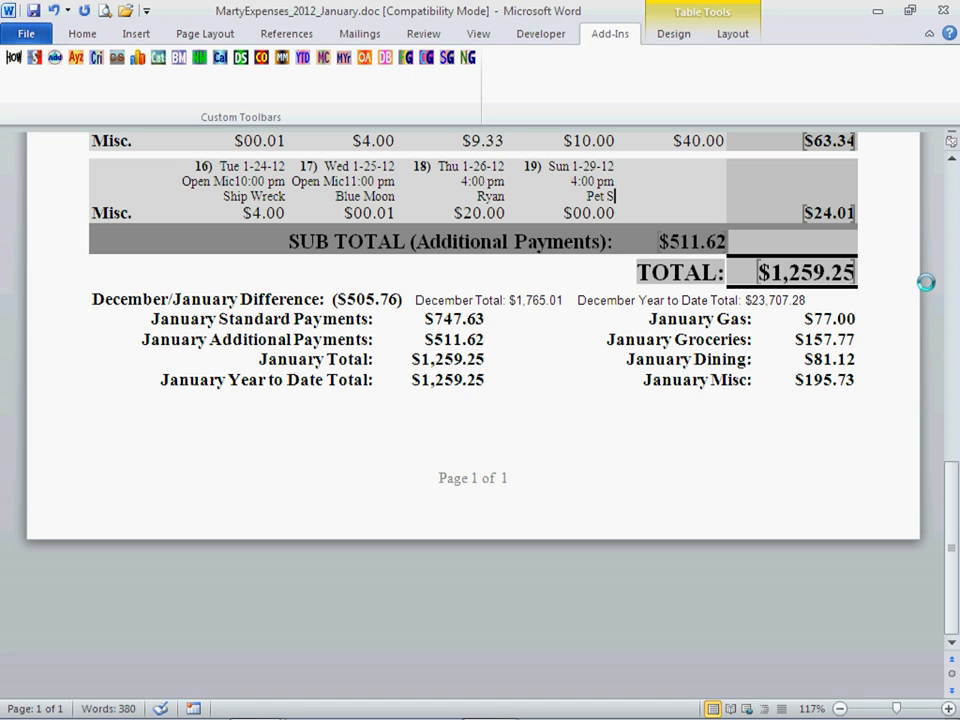
{"action": "type", "text": "tore"}
{"action": "left_click", "coordinate": [563, 213]}
{"action": "type", "text": "9"}
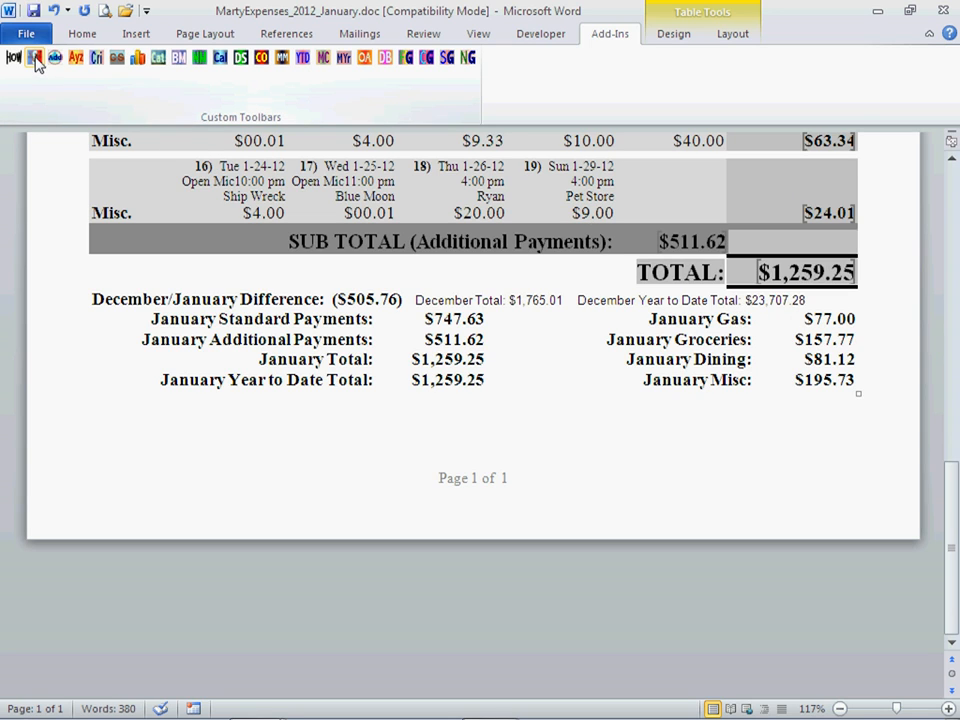
{"action": "mouse_move", "coordinate": [35, 57]}
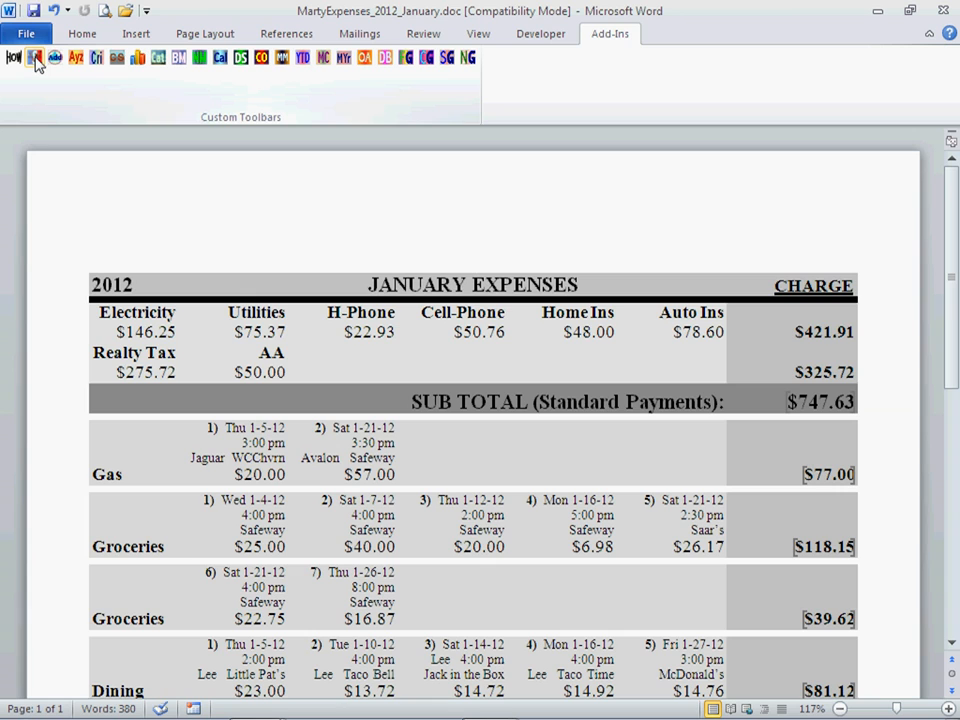
- Recalculate totals and confirm row total $33.01, Misc $204.73 and January total $1,268.25
{"action": "left_click", "coordinate": [474, 262]}
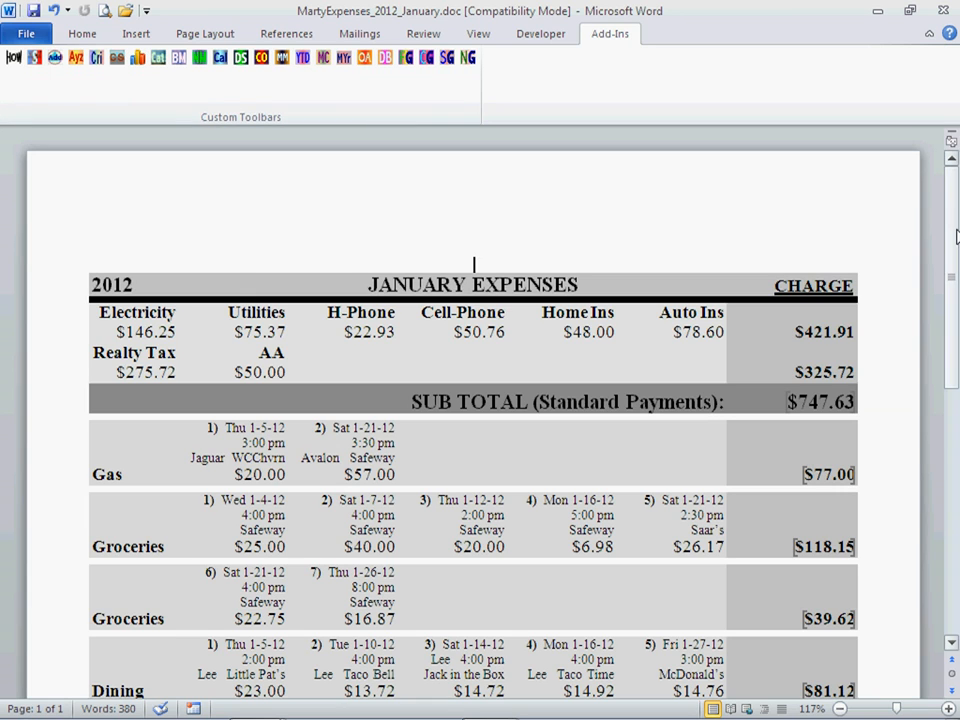
{"action": "scroll", "scroll_direction": "down", "scroll_amount": 3}
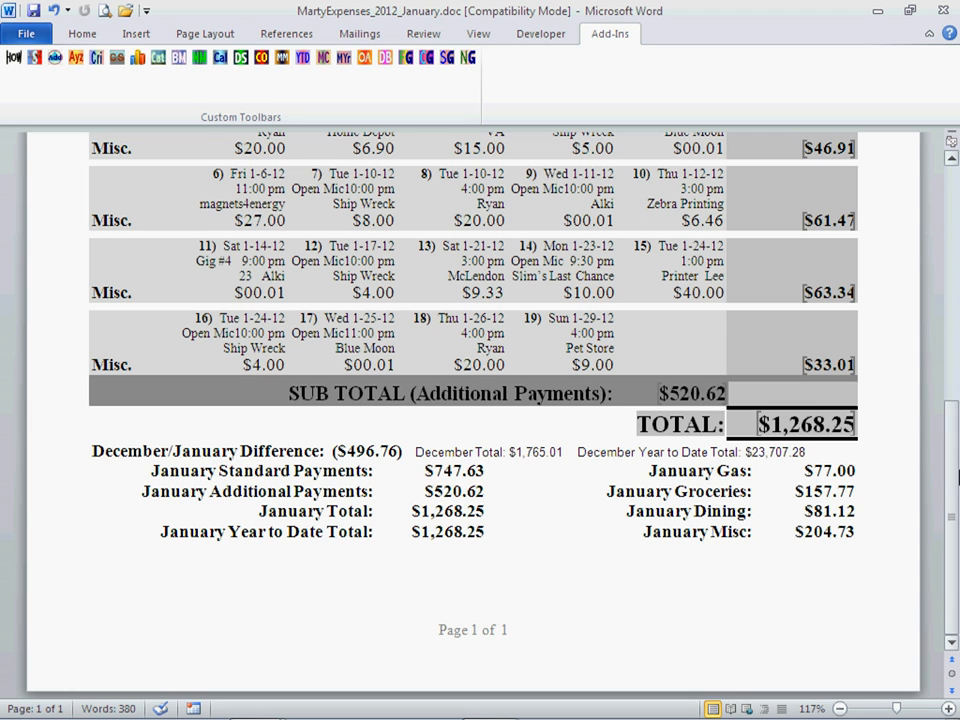
{"action": "scroll", "scroll_direction": "up", "scroll_amount": 3}
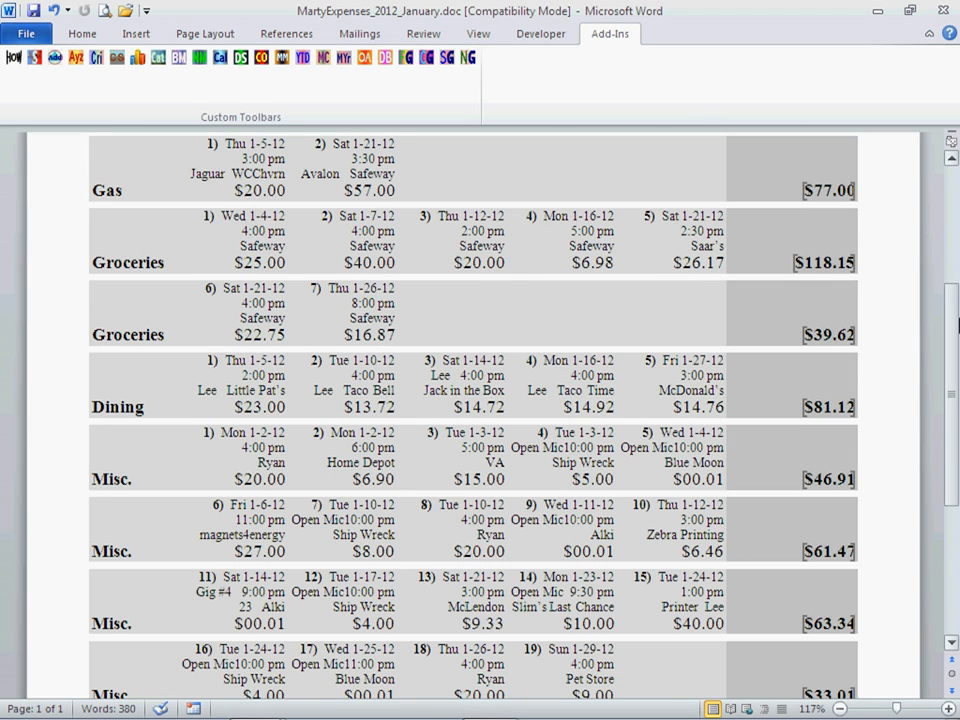
{"action": "scroll", "scroll_direction": "up", "scroll_amount": 3}
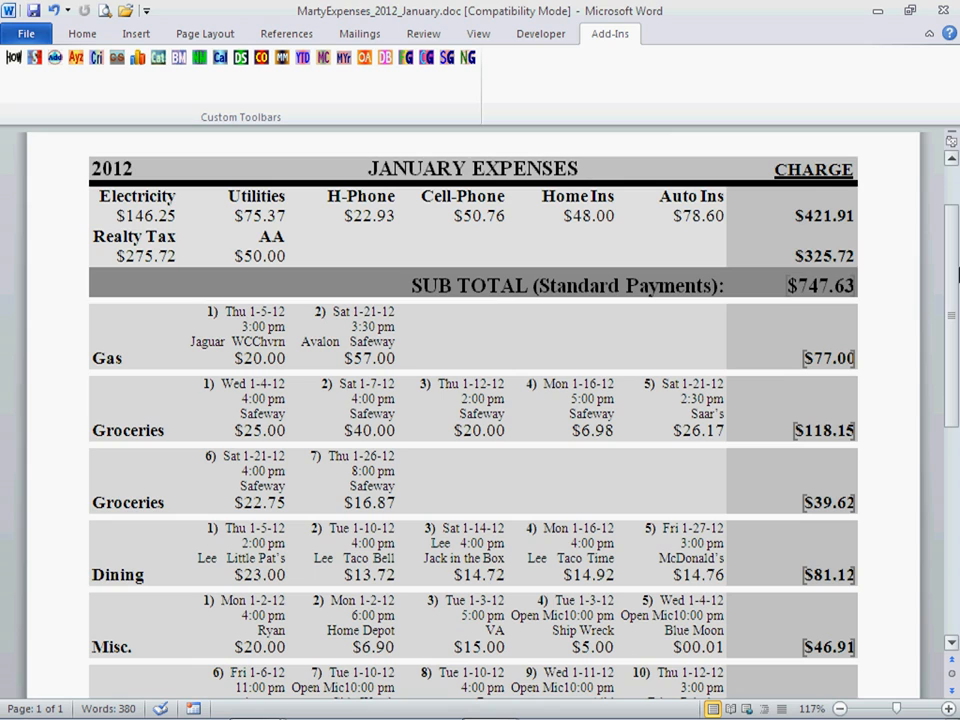